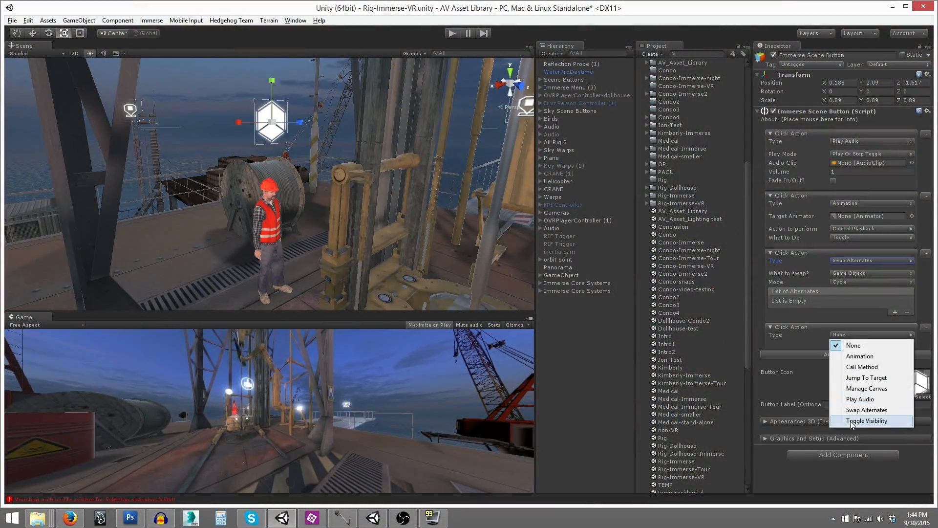
Set the rig button's fourth Click Action Type to Toggle Visibility.
{"action": "left_click", "coordinate": [868, 421]}
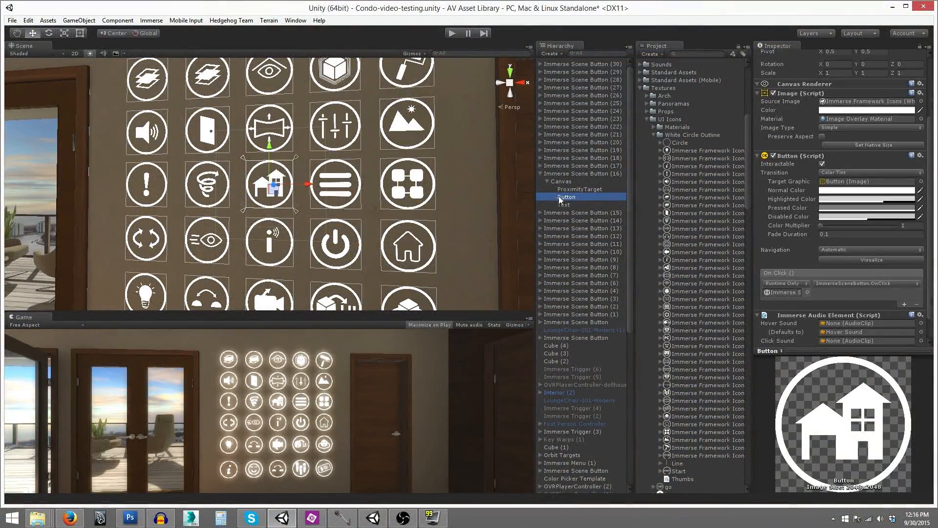
Deselect the button to view the condo living room and its Sequence-Warp markers.
{"action": "left_click", "coordinate": [561, 181]}
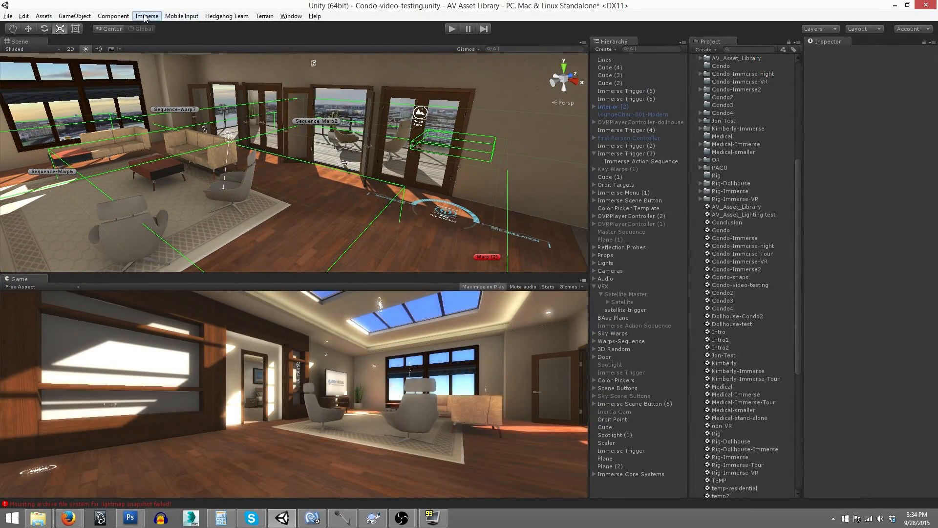
Use the Immerse framework menu to give the rig Scene Button an empty click action.
{"action": "left_click", "coordinate": [147, 15]}
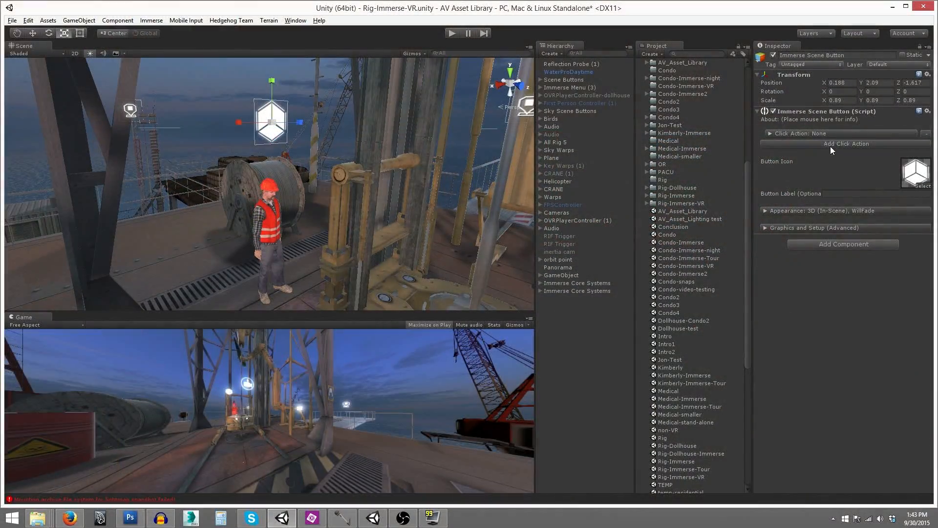
Add more click actions, set the second to Animation, and expand the first.
{"action": "left_click", "coordinate": [844, 143]}
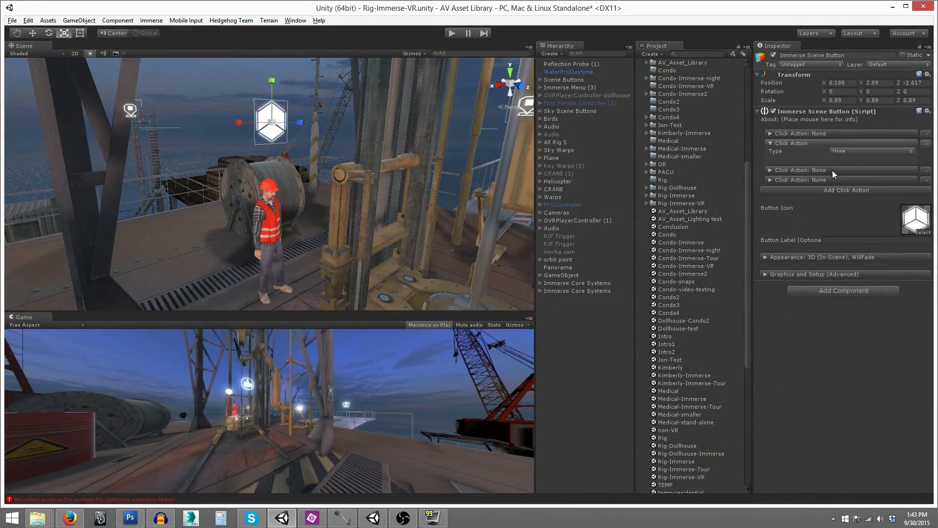
{"action": "left_click", "coordinate": [871, 167]}
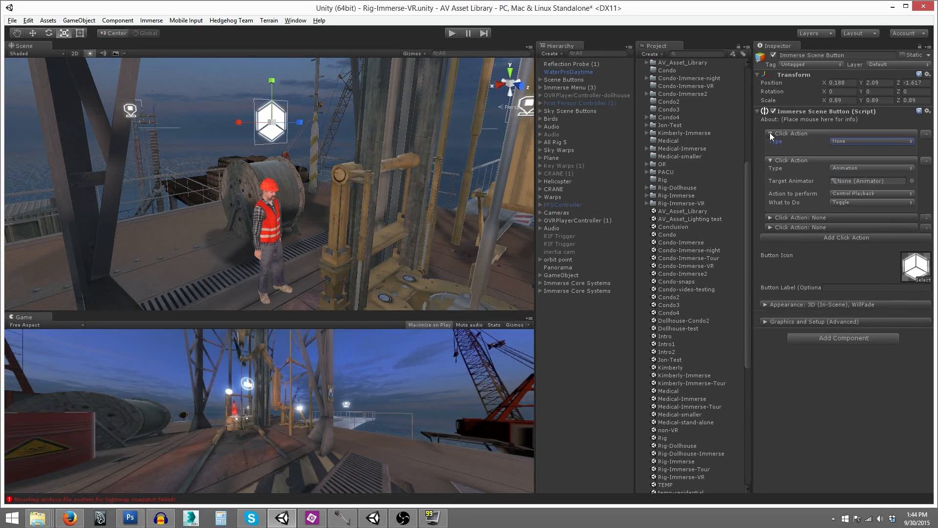
{"action": "left_click", "coordinate": [871, 140]}
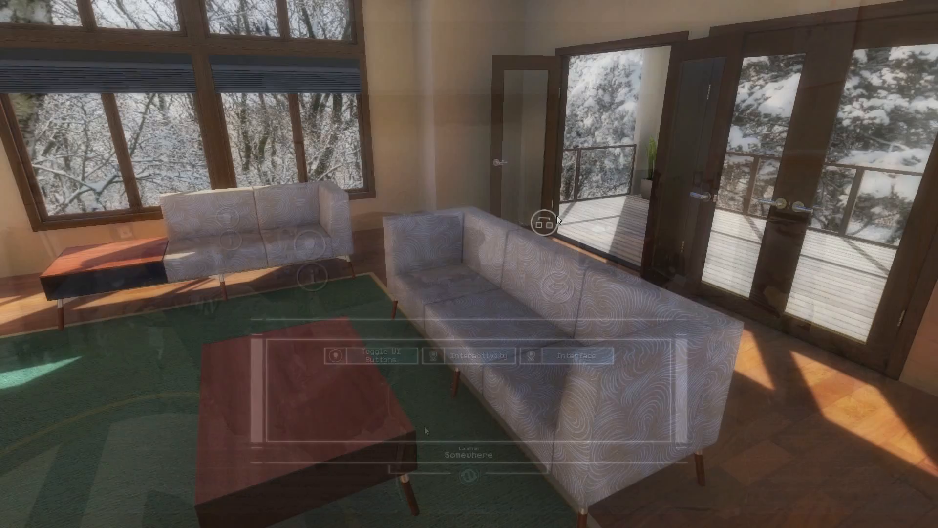
Select the Immerse Action Sequence to list its eight jump and visibility actions.
{"action": "left_click", "coordinate": [544, 222]}
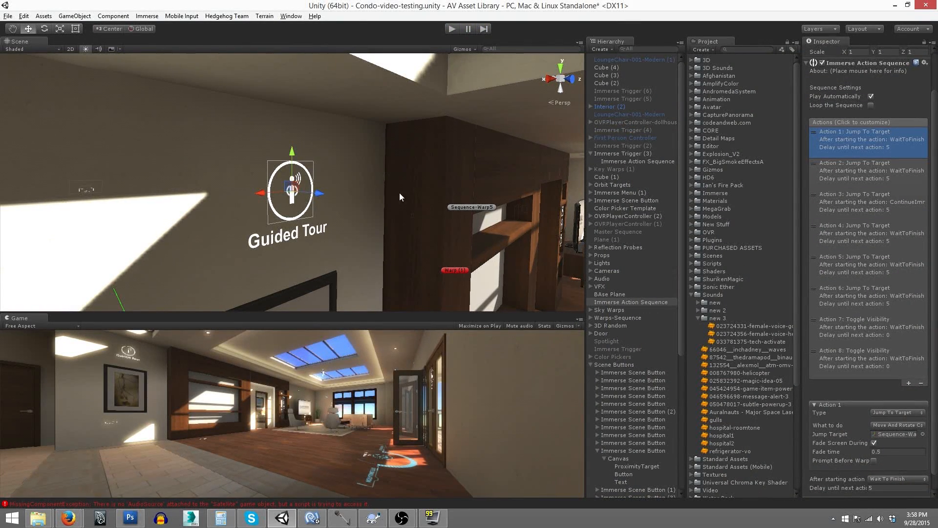
Inspect Actions 3 and 4, view ImmerseToggleVisibilityAction.cs, then add an orbit button click action.
{"action": "left_click", "coordinate": [855, 202]}
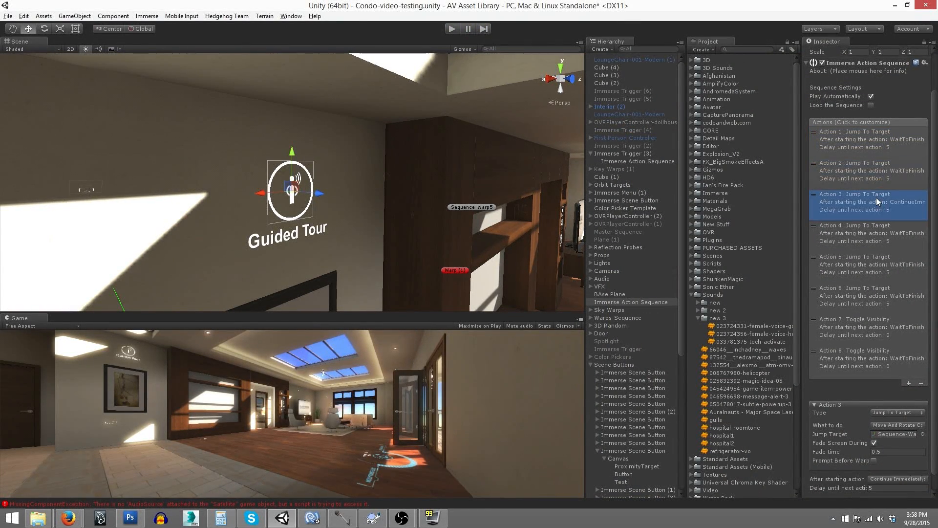
{"action": "left_click", "coordinate": [868, 233]}
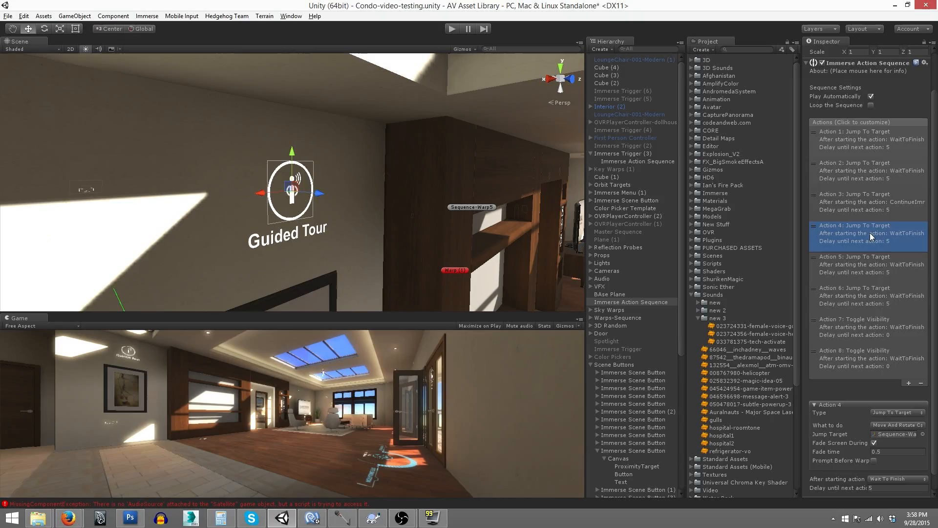
{"action": "left_click", "coordinate": [868, 295]}
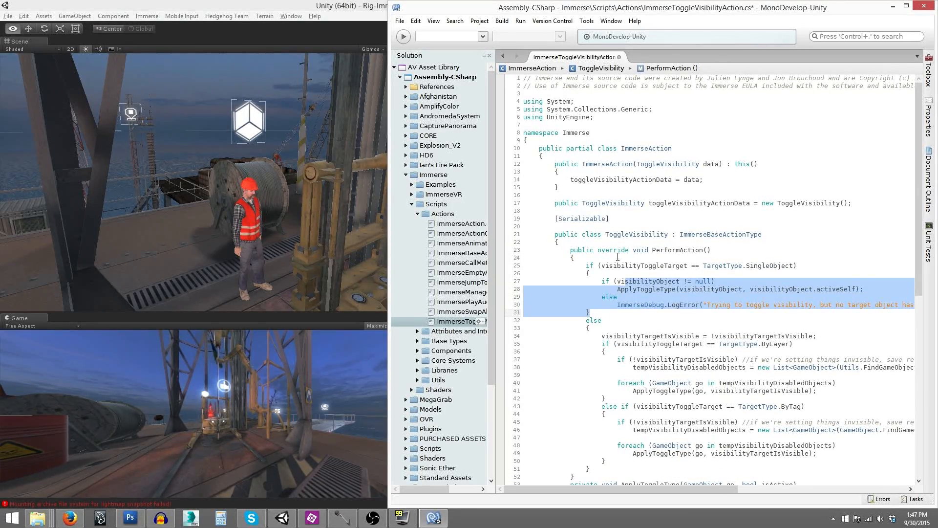
{"action": "left_click", "coordinate": [549, 227]}
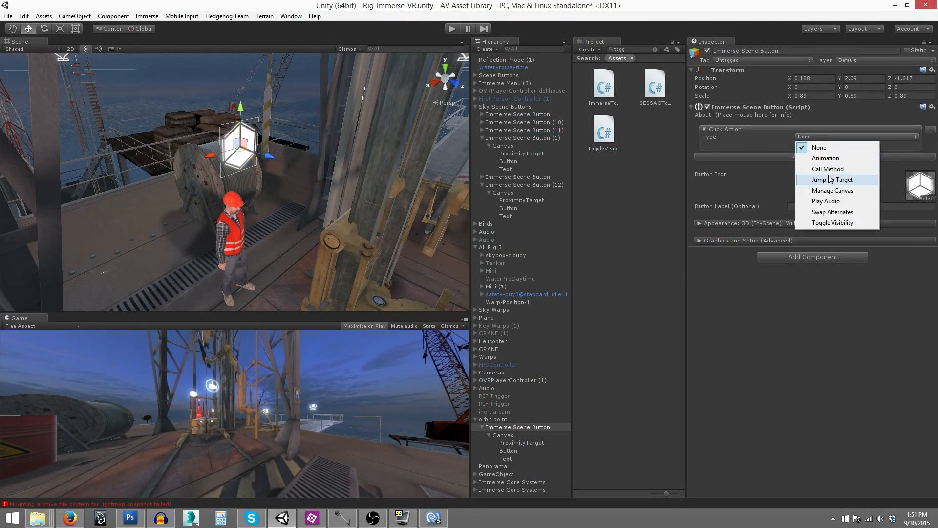
Stack Call Method and Manage Canvas click actions on the orbit point button.
{"action": "left_click", "coordinate": [829, 168]}
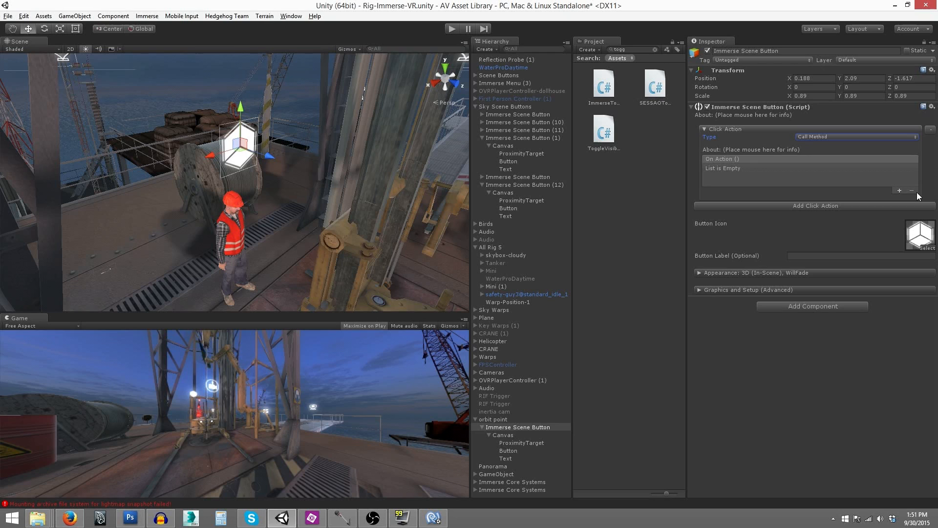
{"action": "left_click", "coordinate": [898, 190]}
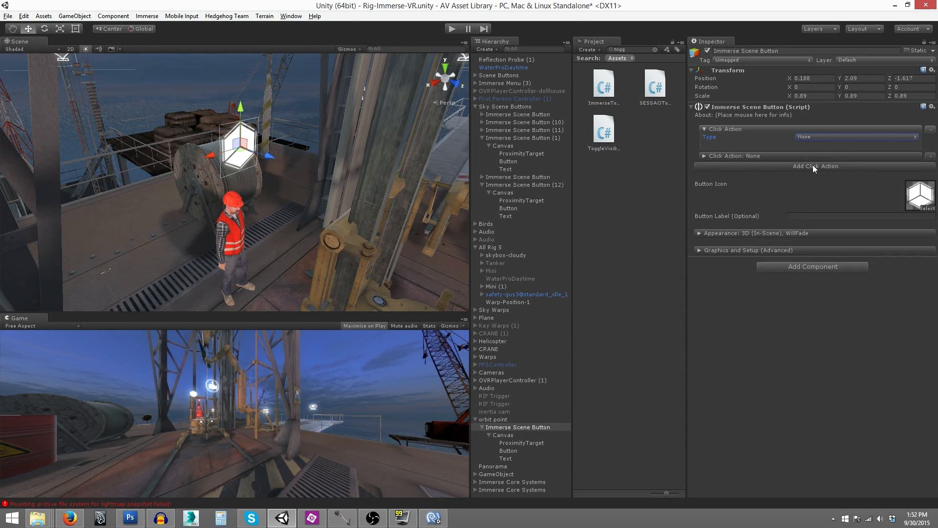
{"action": "left_click", "coordinate": [816, 165]}
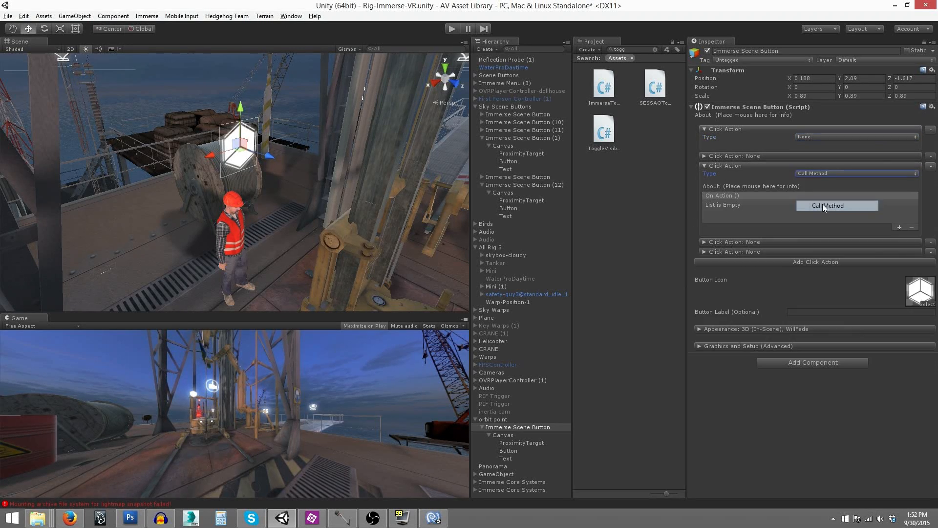
{"action": "left_click", "coordinate": [855, 173]}
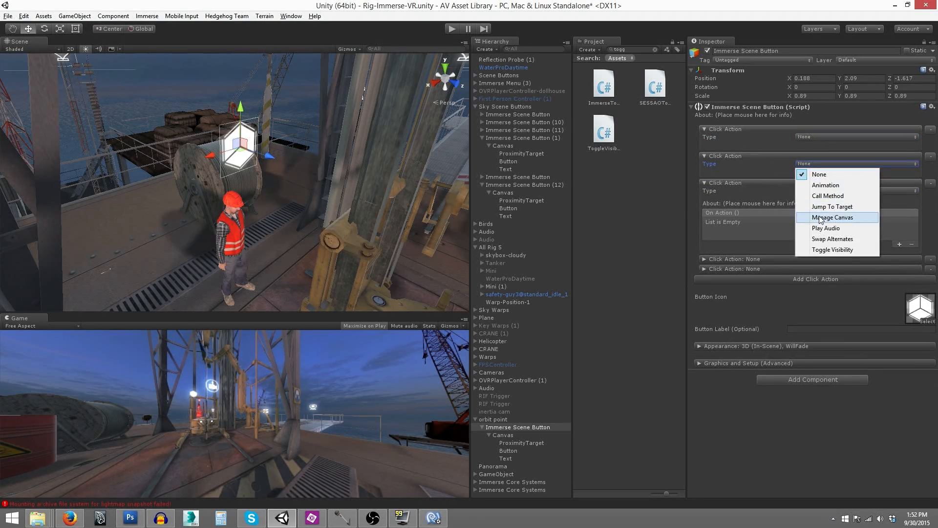
{"action": "left_click", "coordinate": [832, 217]}
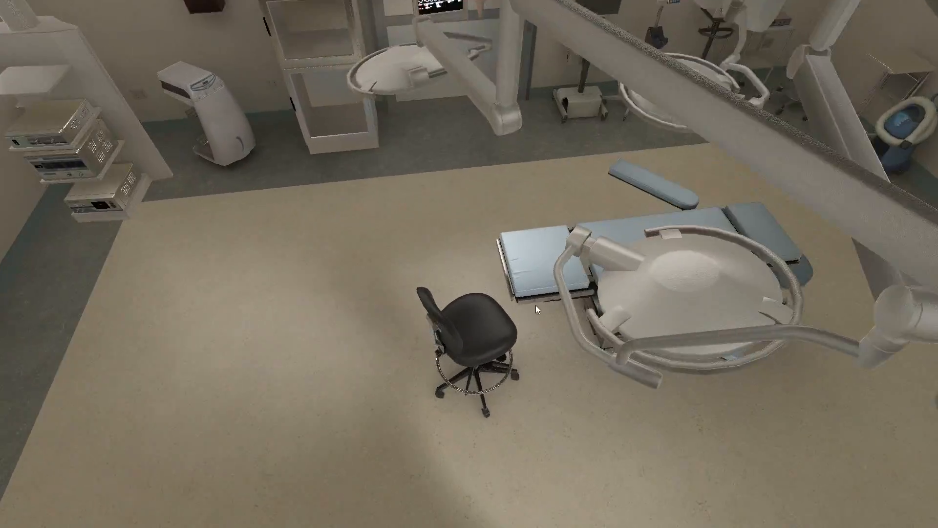
Let the maximized Medical-Immerse scene play until it fades to black.
{"action": "scroll", "scroll_direction": "up", "scroll_amount": 3}
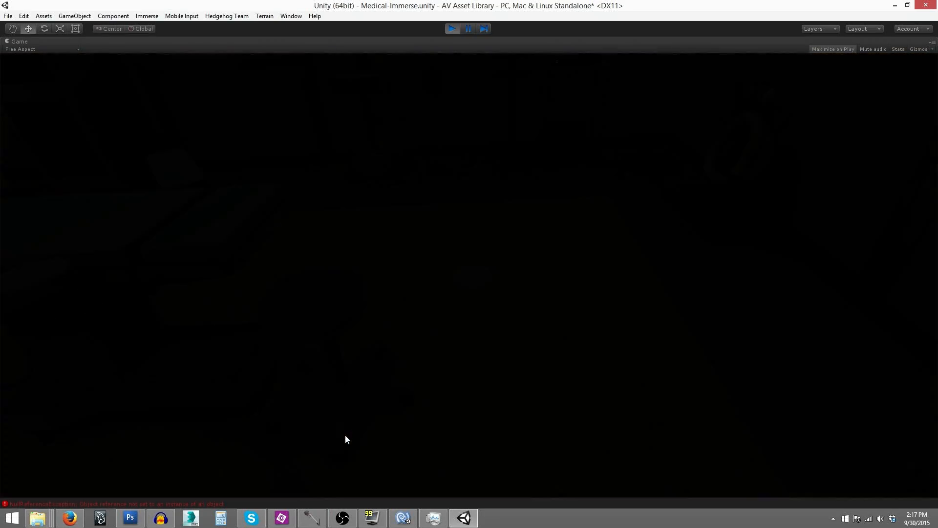
Stop play mode and view Master Sequence (1)'s fourteen looping timed actions.
{"action": "left_click", "coordinate": [453, 29]}
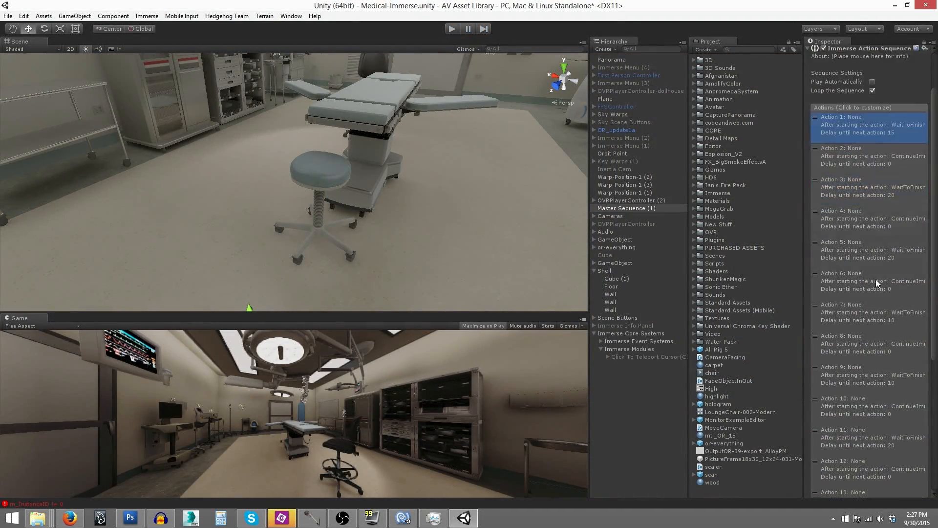
{"action": "mouse_move", "coordinate": [879, 162]}
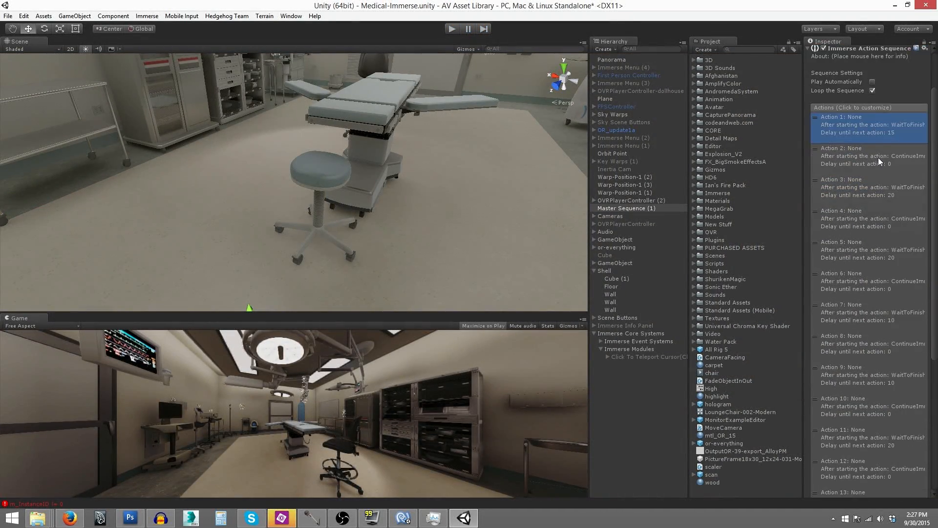
Inspect master sequence actions 2 and 13, choosing a Type for action 13.
{"action": "left_click", "coordinate": [868, 218]}
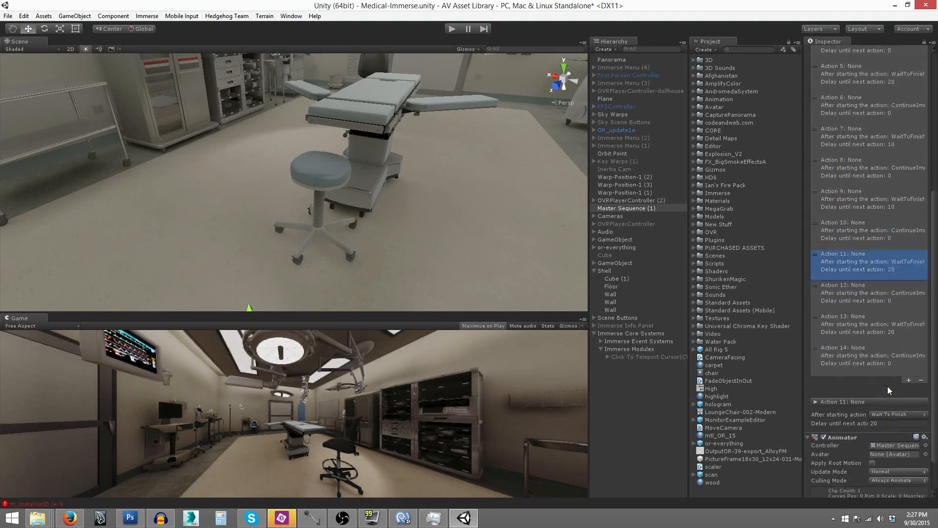
{"action": "scroll", "scroll_direction": "down", "scroll_amount": 3}
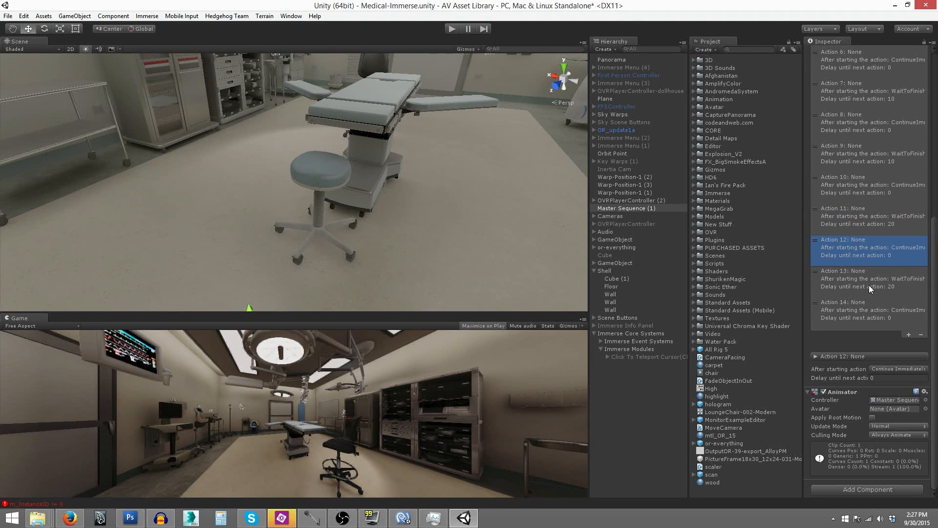
{"action": "left_click", "coordinate": [868, 278]}
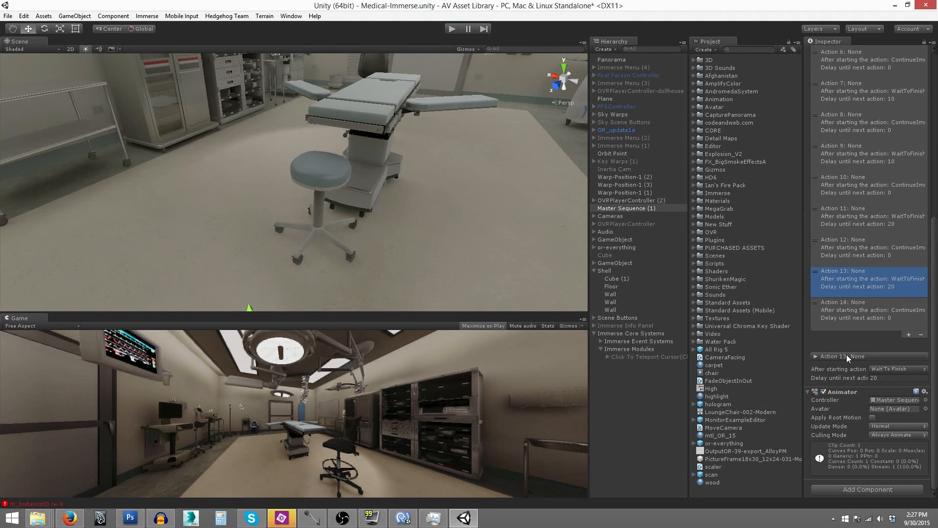
{"action": "left_click", "coordinate": [891, 364]}
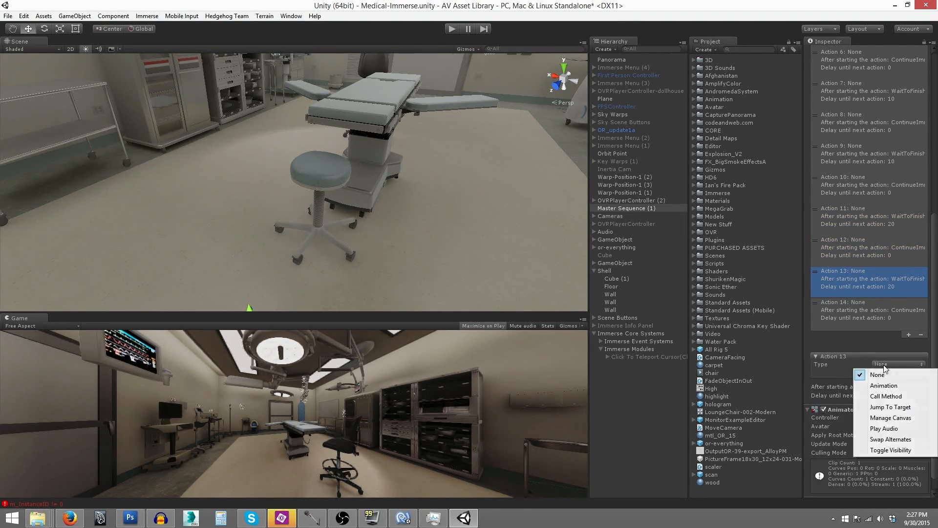
{"action": "left_click", "coordinate": [889, 407]}
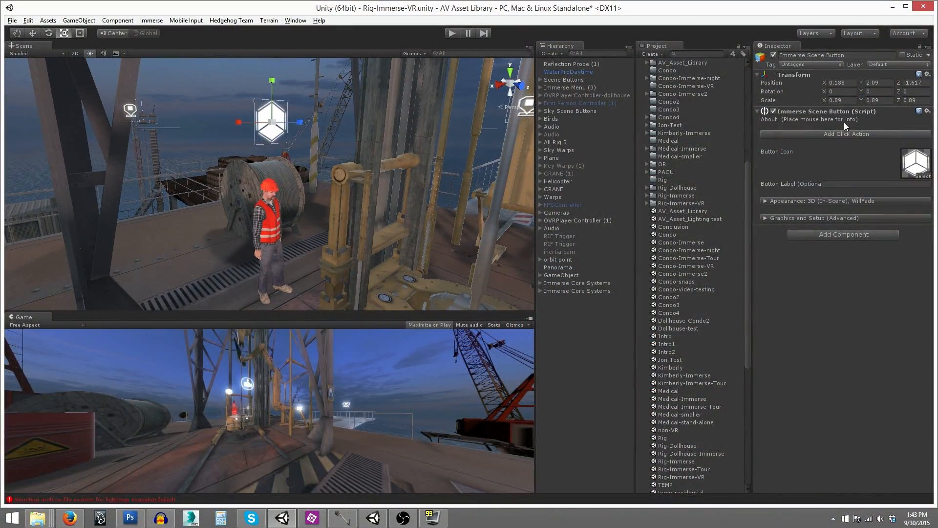
Add click actions to the oil rig scene button typed Play Audio, Animation, Swap Alternates, Toggle Visibility.
{"action": "left_click", "coordinate": [843, 133]}
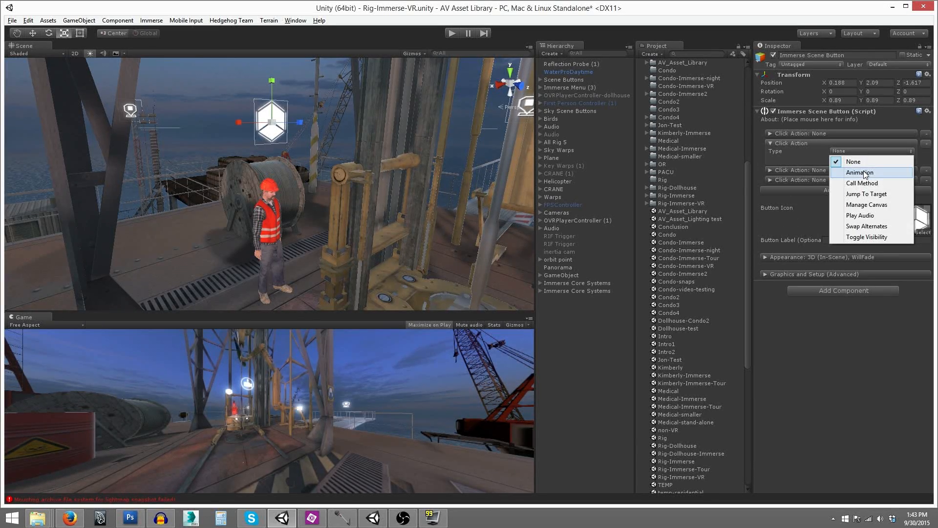
{"action": "left_click", "coordinate": [860, 171]}
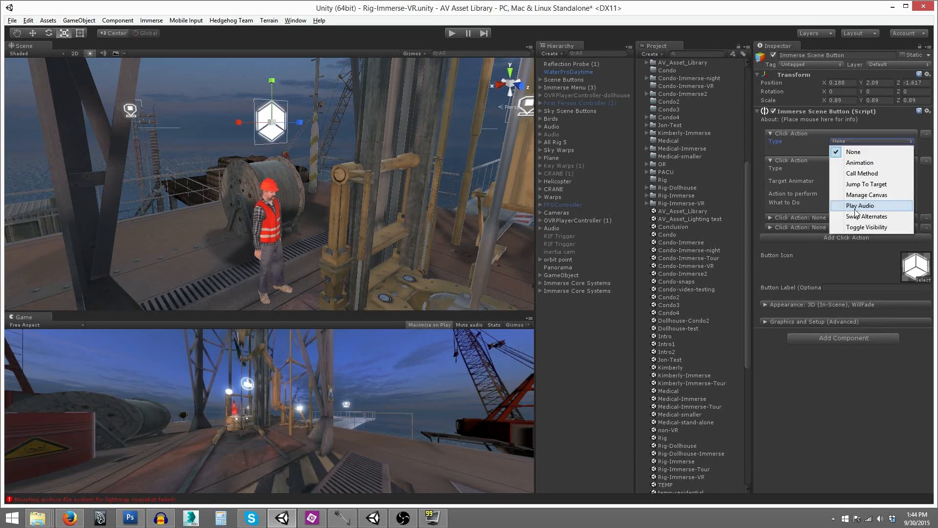
{"action": "left_click", "coordinate": [860, 206]}
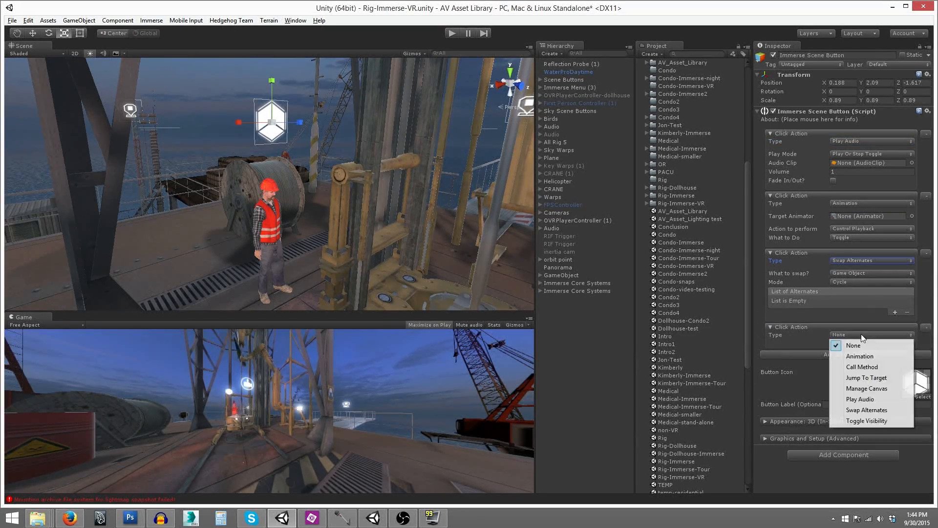
{"action": "left_click", "coordinate": [866, 421]}
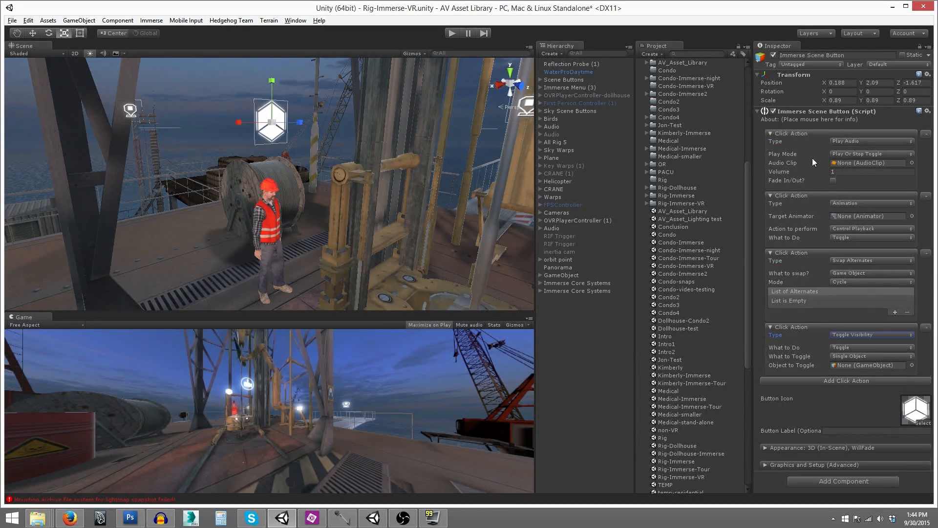